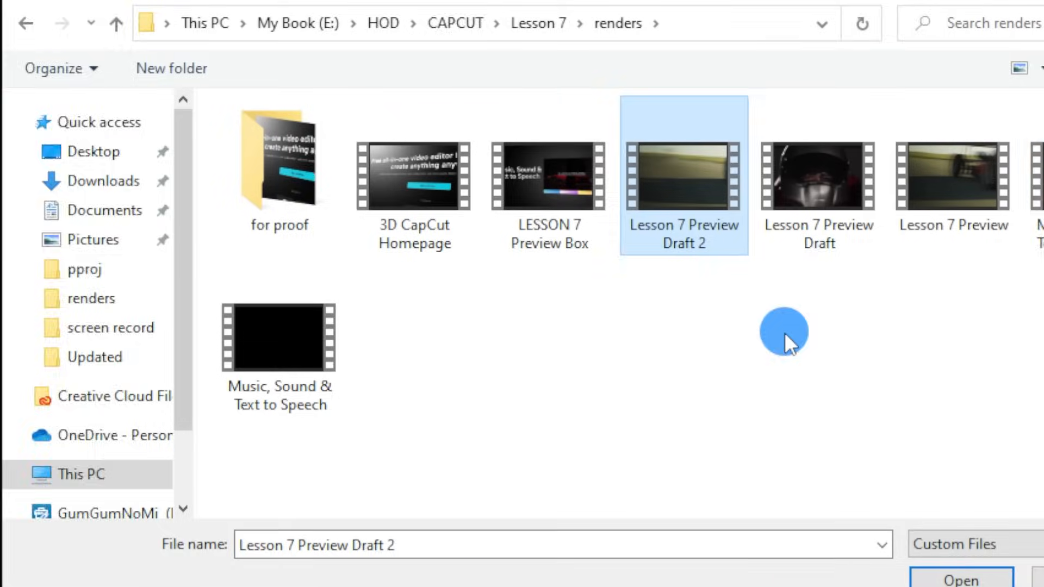
Step: Open Lesson 7 Preview Draft 2 from the renders folder to import it into CapCut
left_click(959, 579)
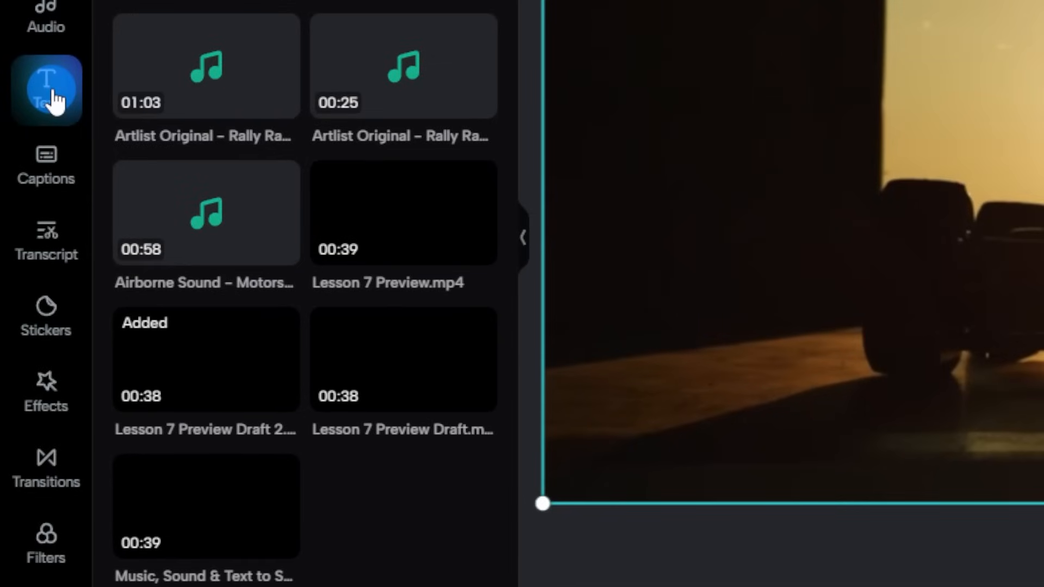
Step: Browse the Trending text templates and filter them to Commercial use only
left_click(45, 90)
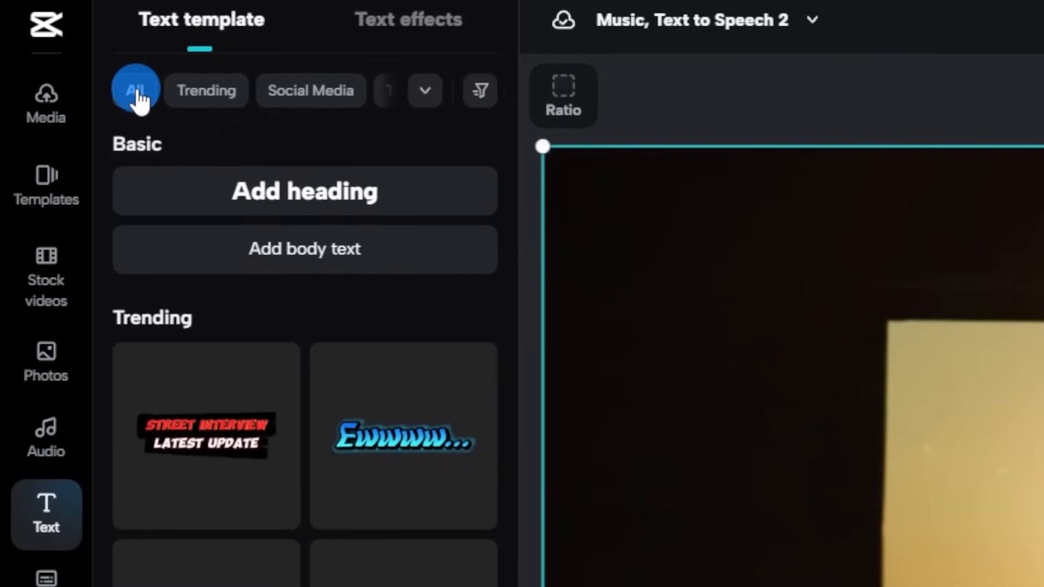
left_click(205, 89)
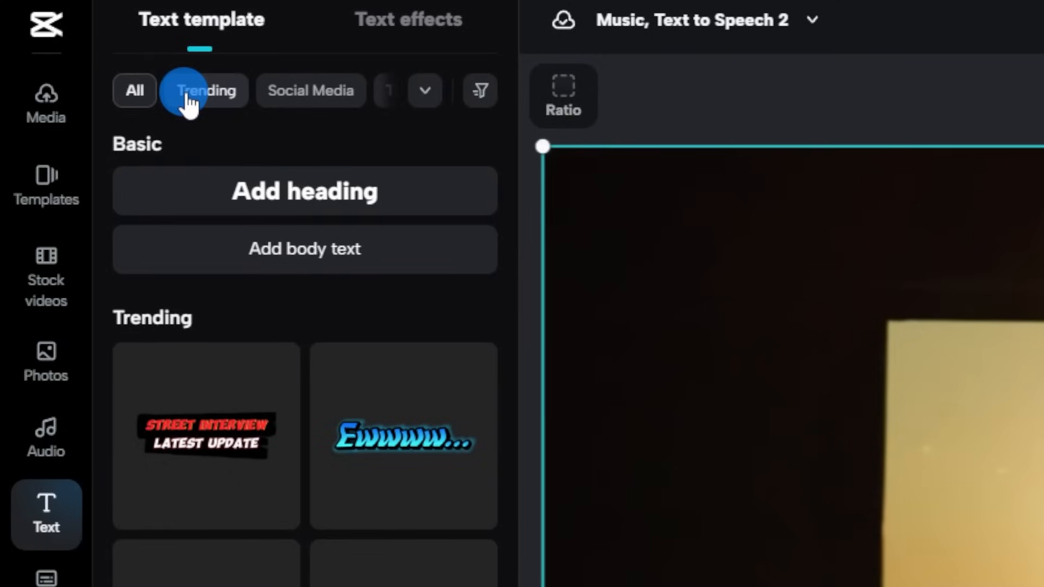
left_click(202, 90)
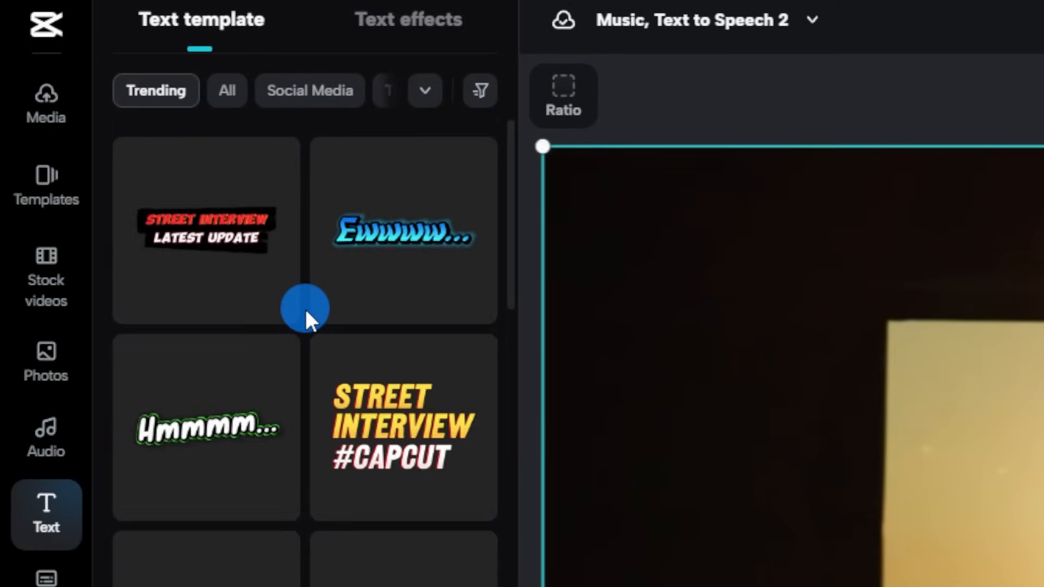
scroll("down", 3)
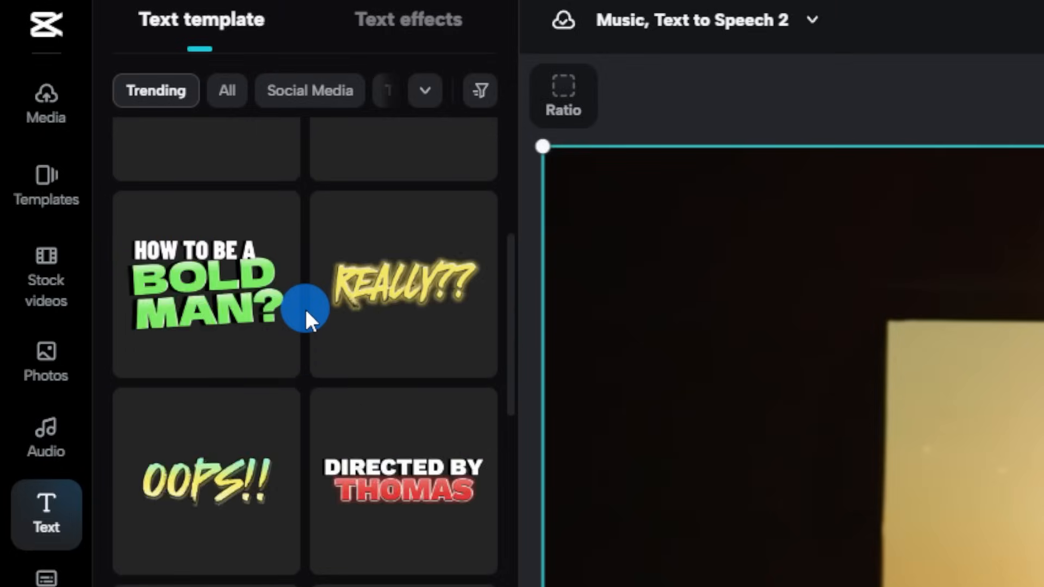
scroll("down", 3)
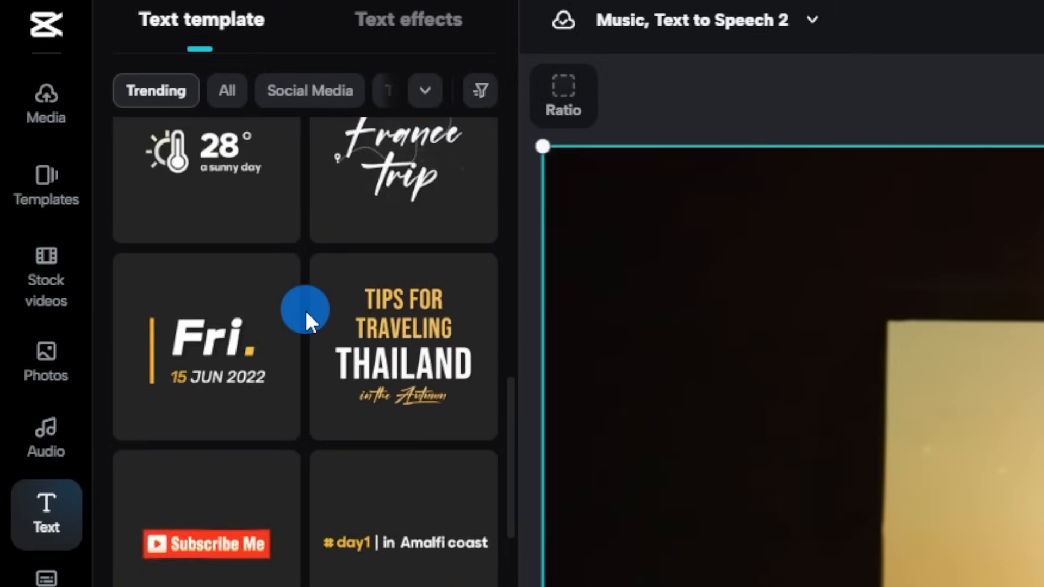
left_click(479, 90)
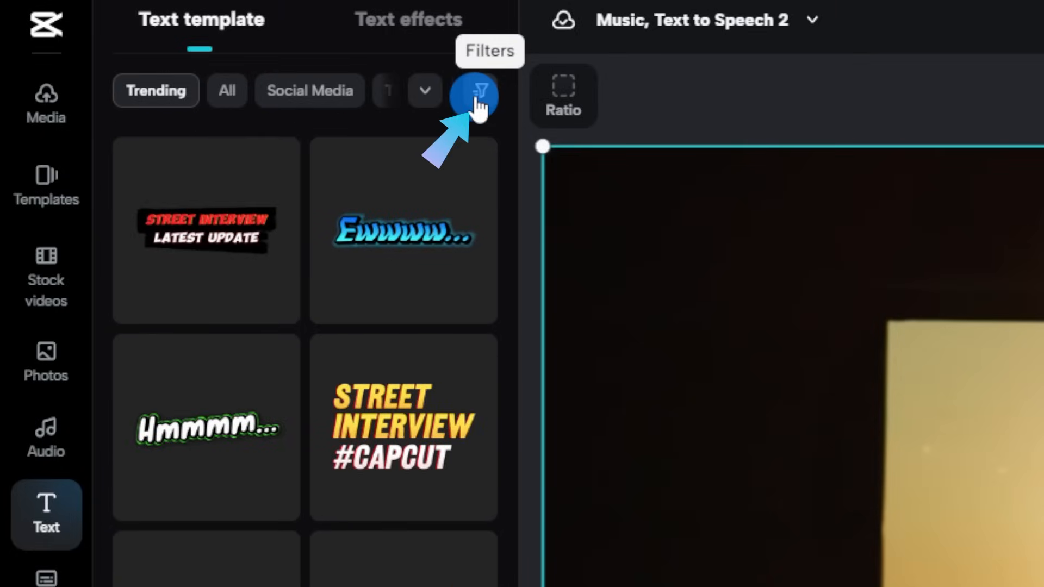
left_click(474, 91)
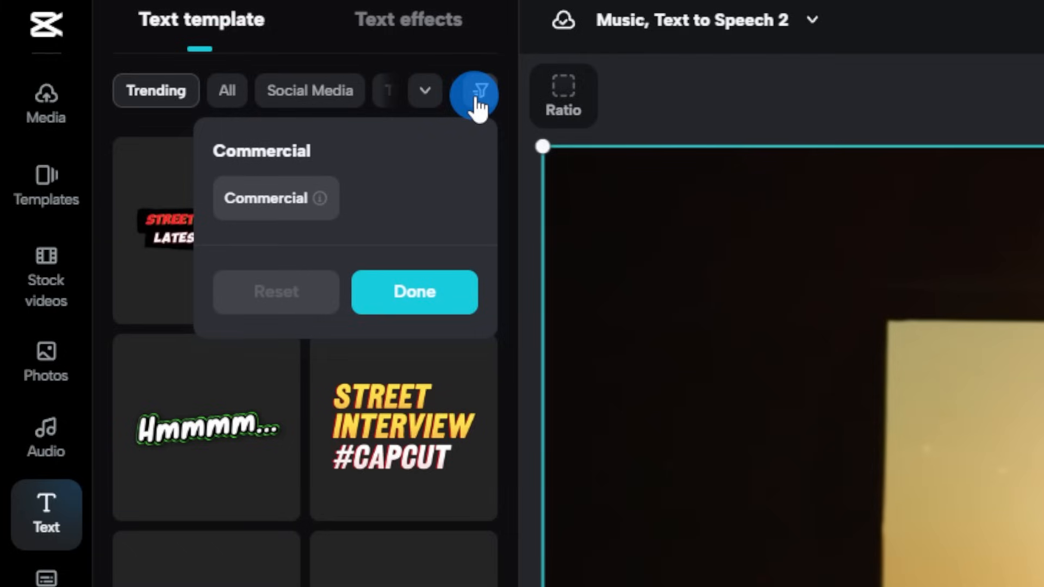
left_click(276, 197)
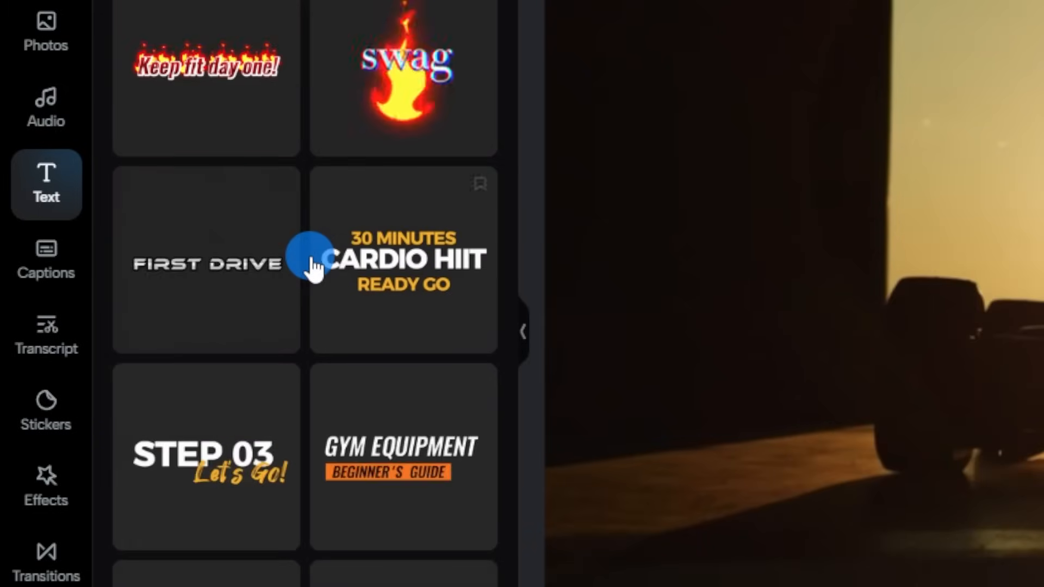
Step: Scroll through the commercial text templates to find a title style
scroll("down", 3)
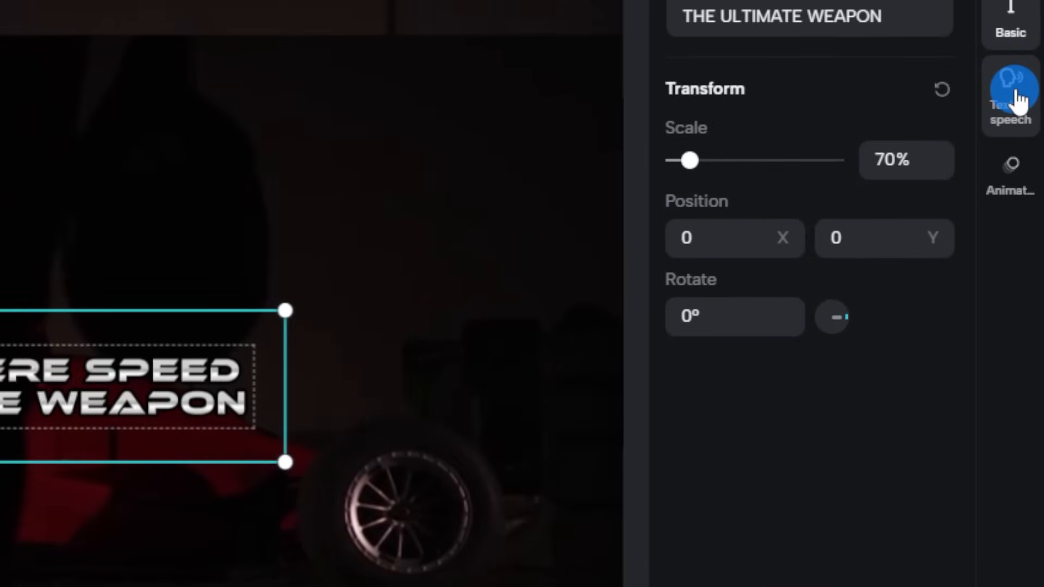
Step: Open text-to-speech for the title and try a different narration voice
left_click(1010, 96)
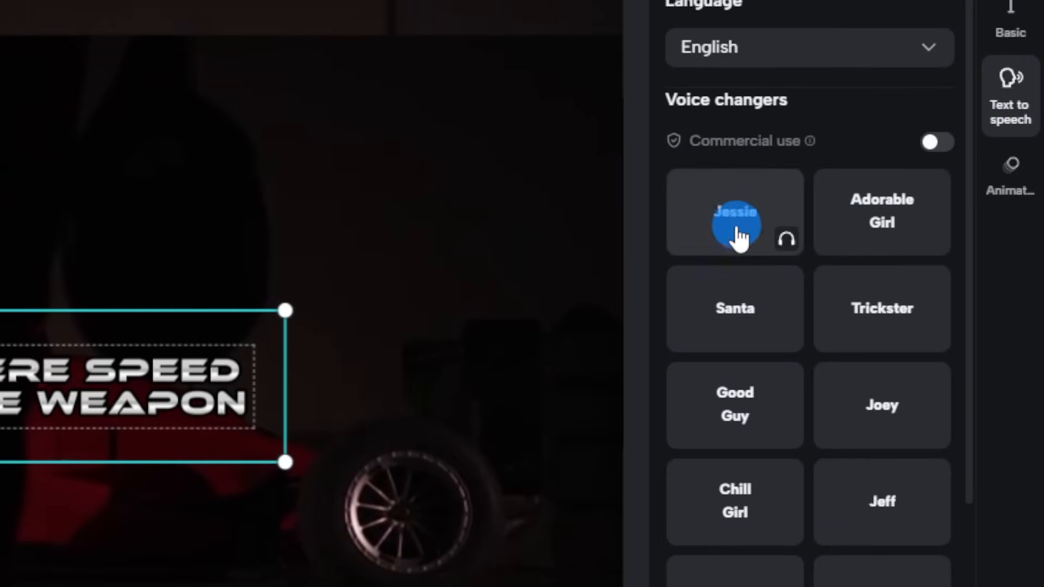
scroll("down", 3)
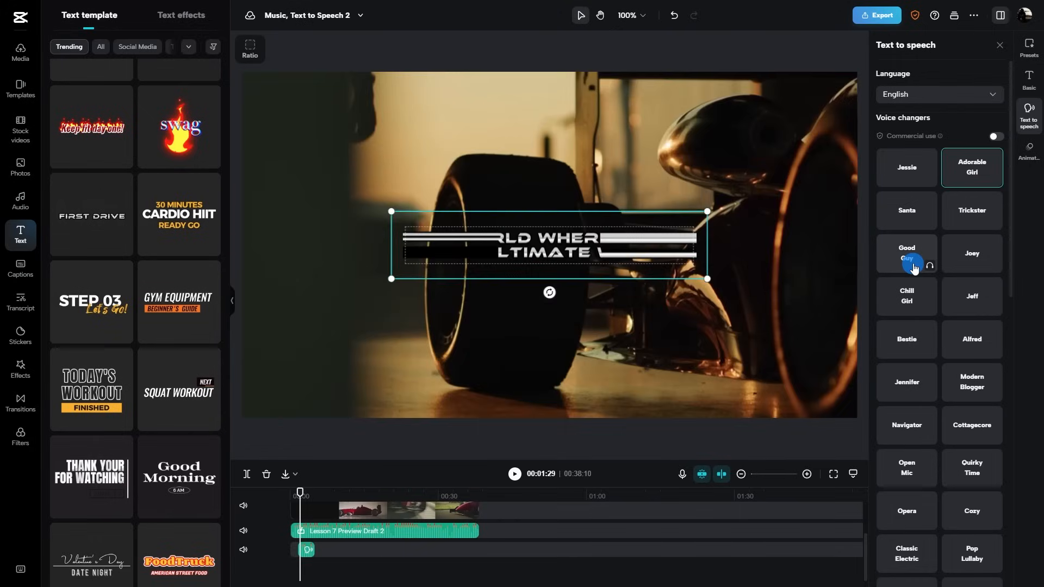
left_click(905, 339)
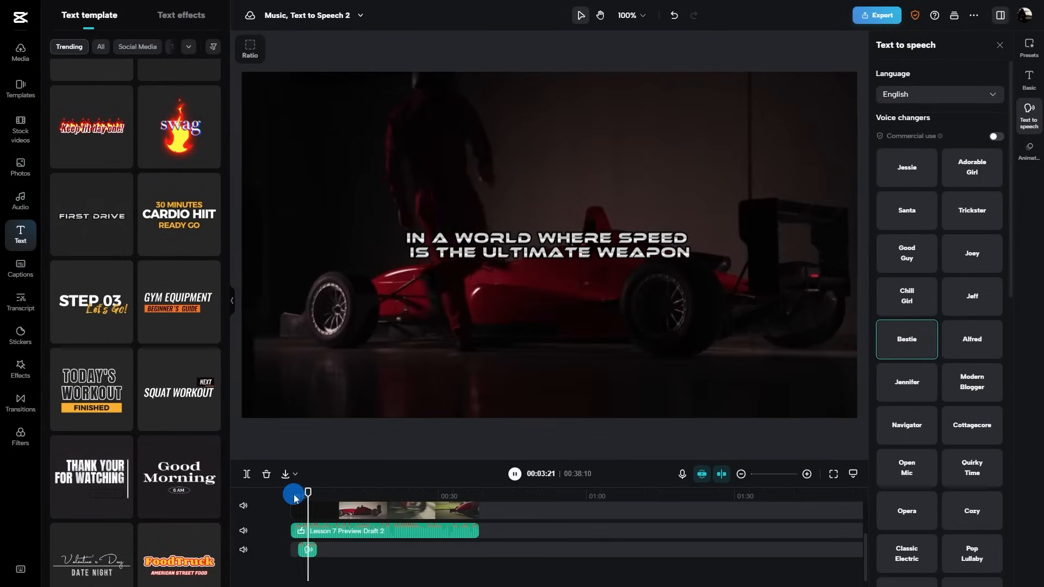
Step: Play back the narration, then restrict voice options to commercial-use voices
left_click_drag(294, 492, 318, 492)
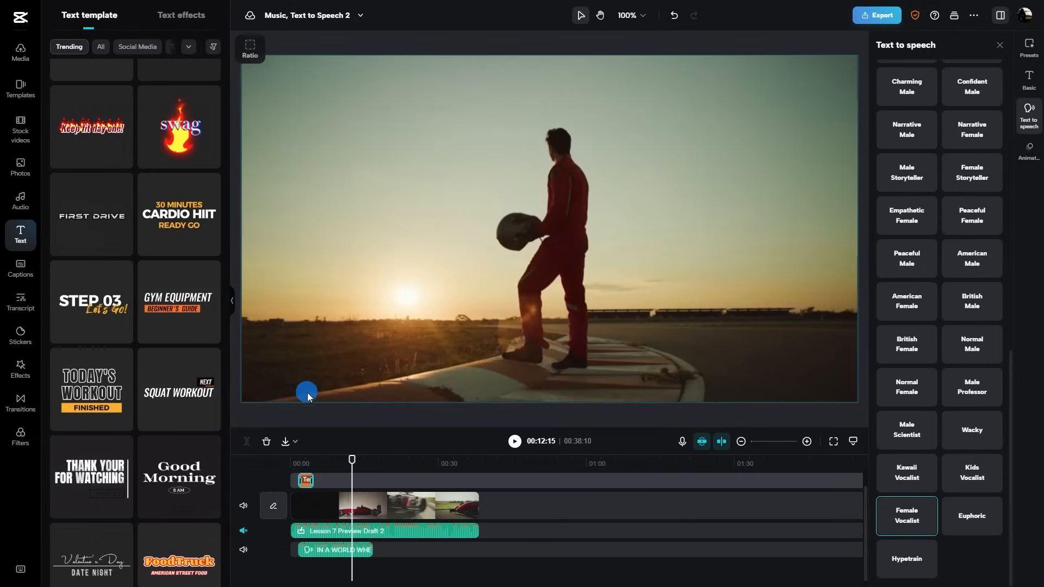
scroll("down", 3)
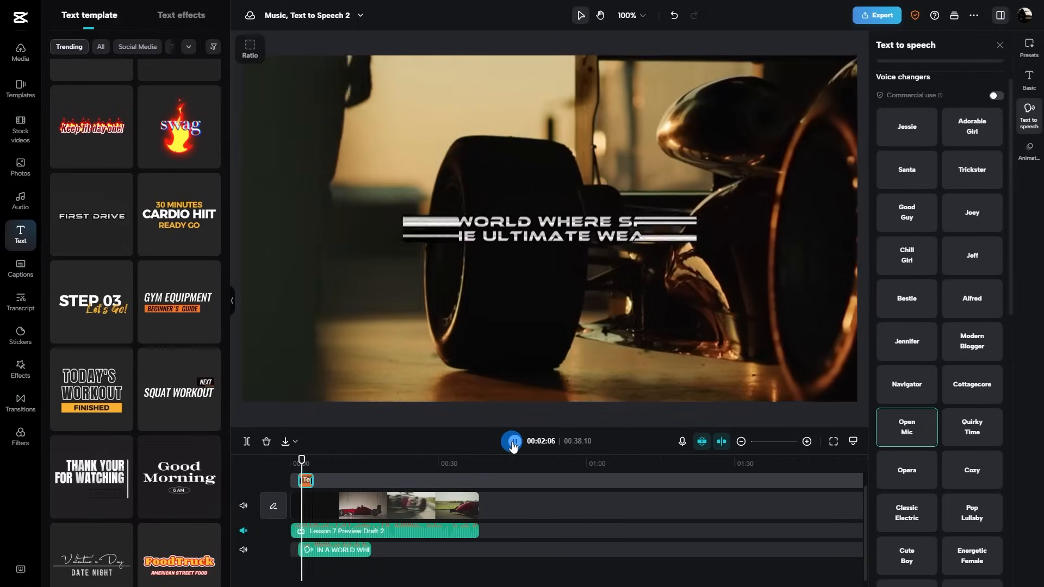
left_click(512, 441)
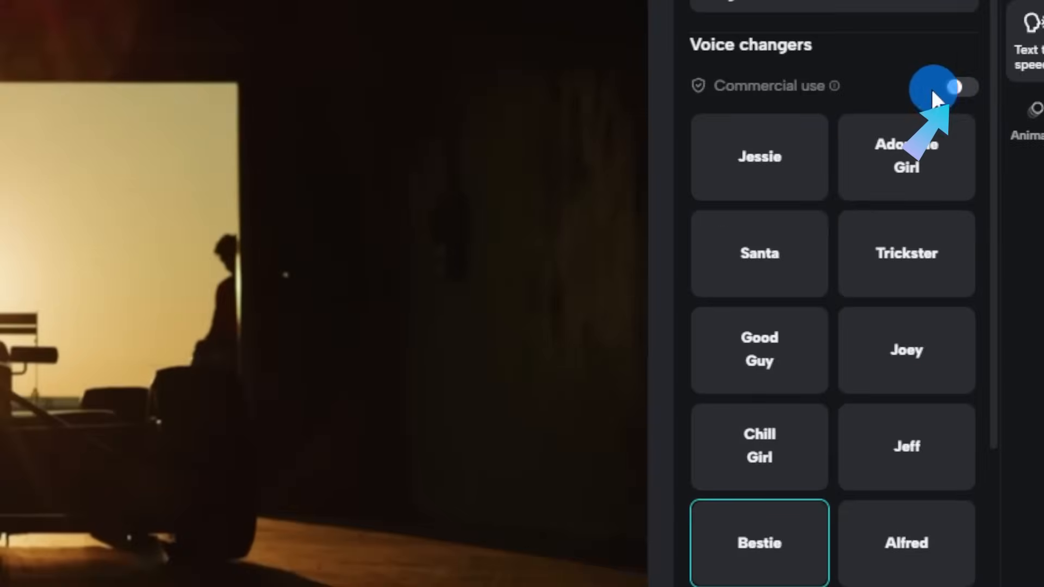
left_click(952, 86)
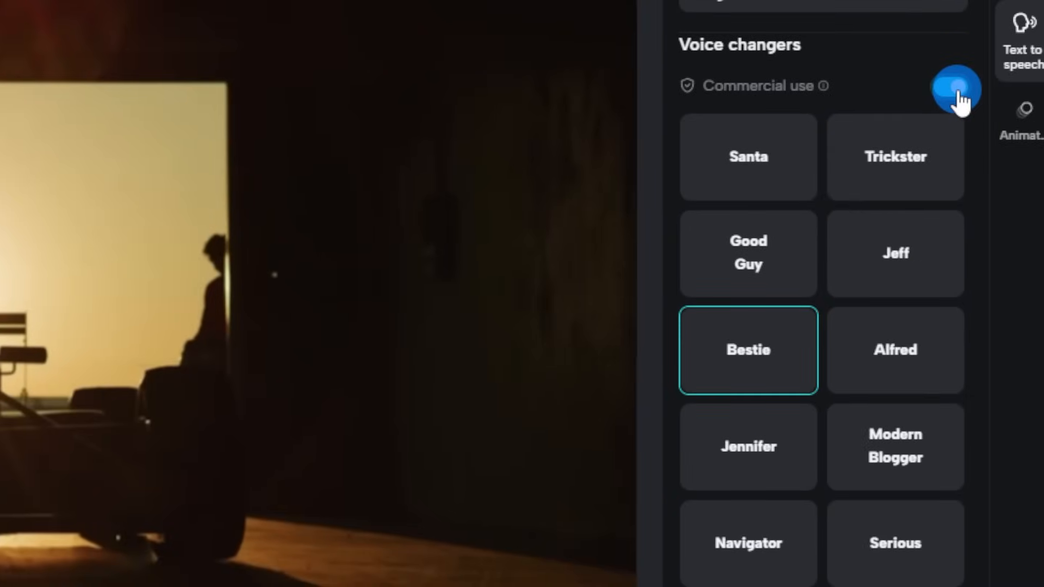
left_click(950, 87)
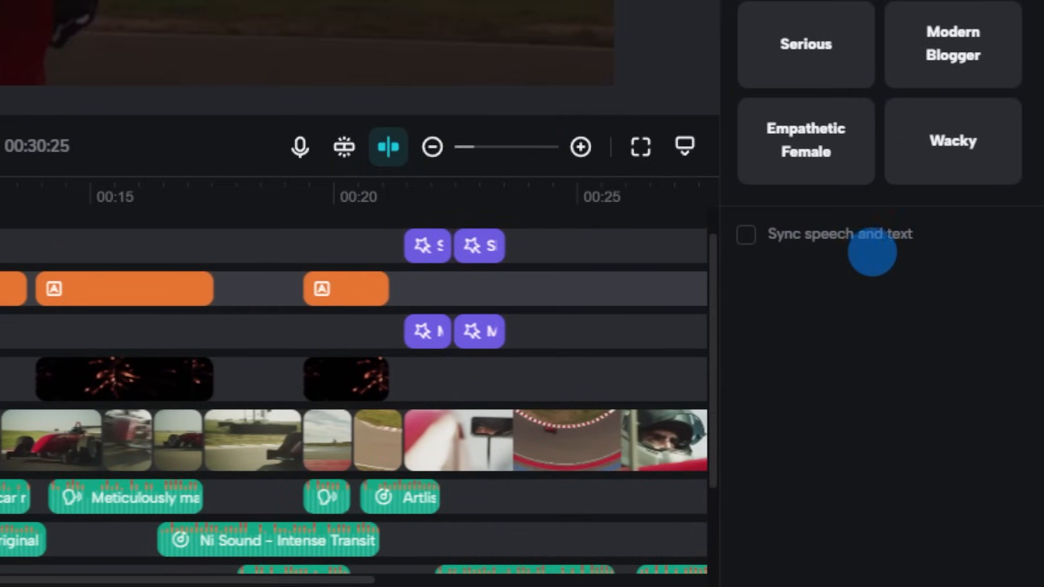
mouse_move(808, 235)
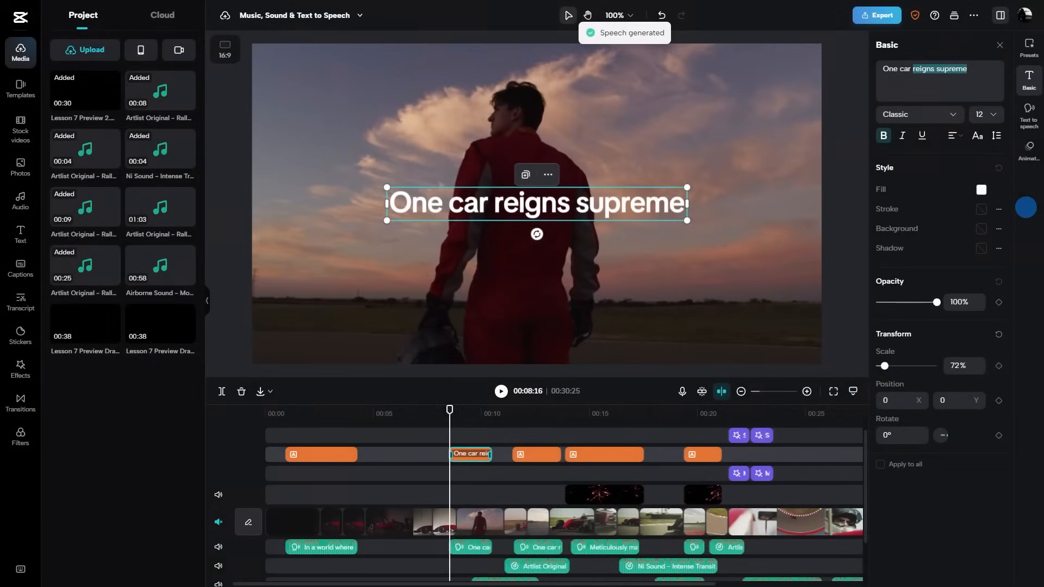
Step: Generate speech narration for the 'One car reigns supreme' title
left_click(1028, 110)
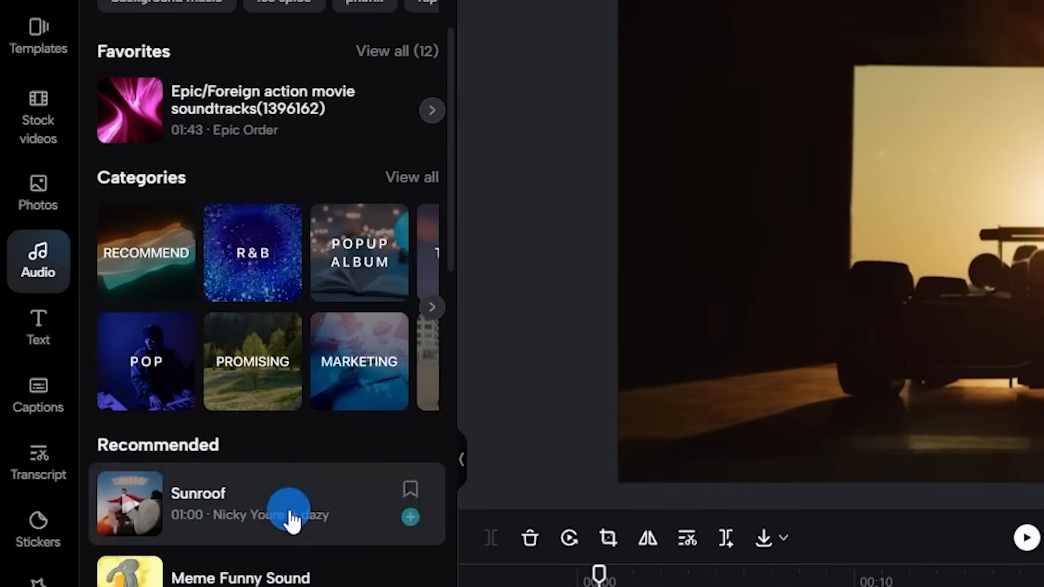
Step: Open the Audio sidebar's Music tab with the favorited epic action soundtrack
scroll("down", 3)
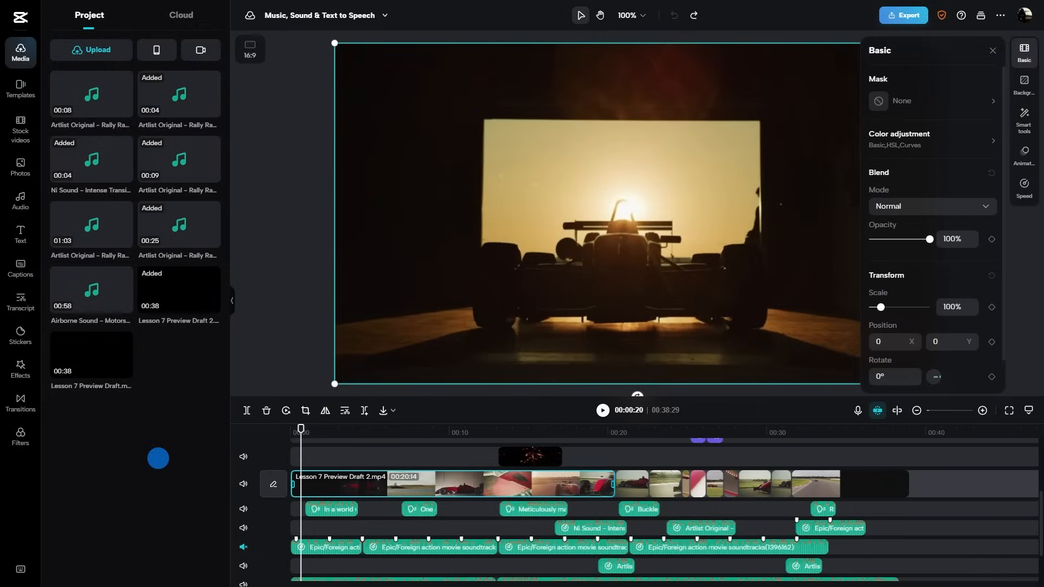
left_click(20, 201)
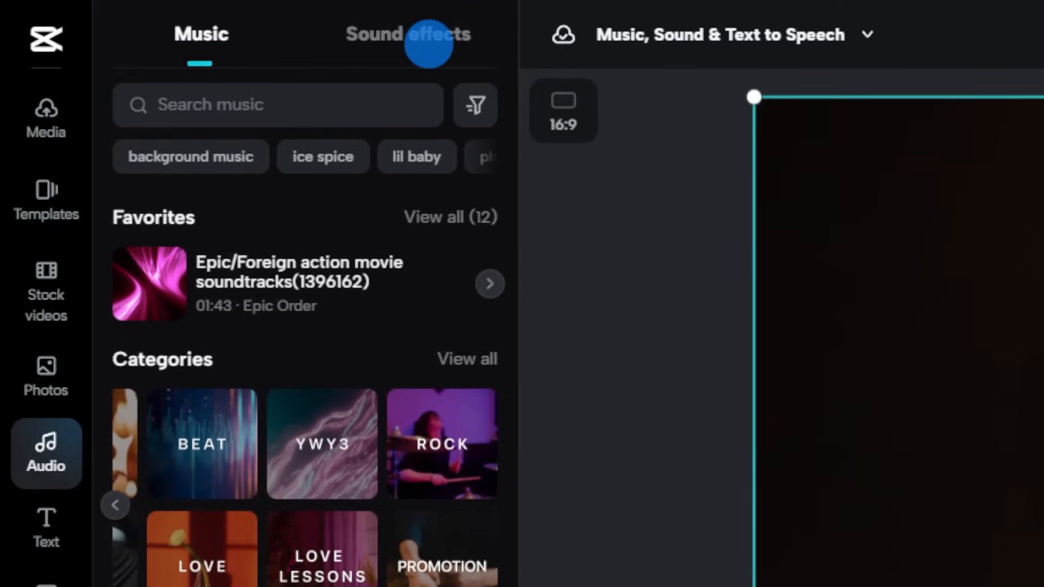
Step: Filter music to Commercial tracks, dismiss the licensing notice, and browse more categories
left_click(278, 104)
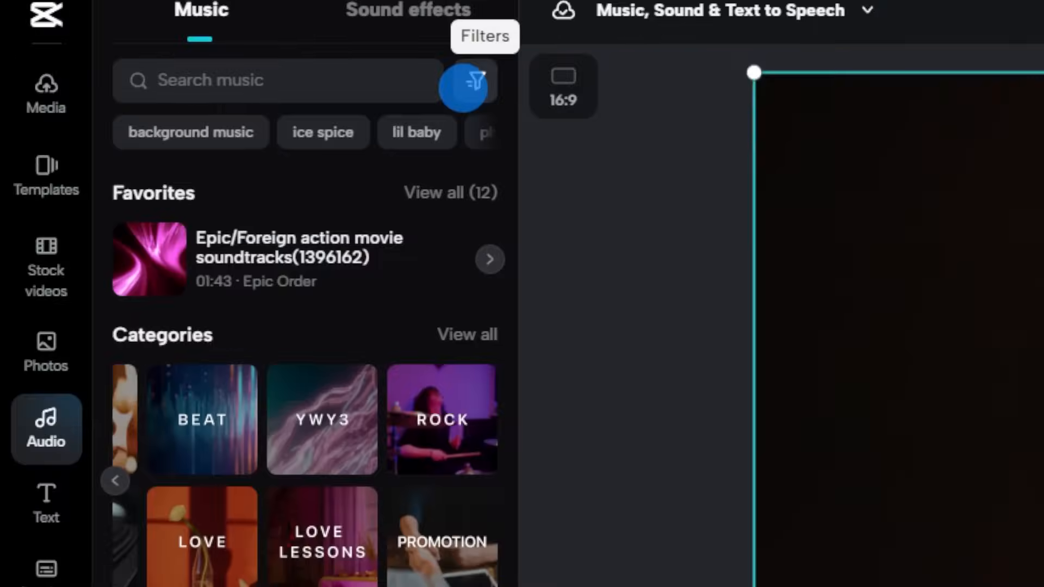
left_click(474, 85)
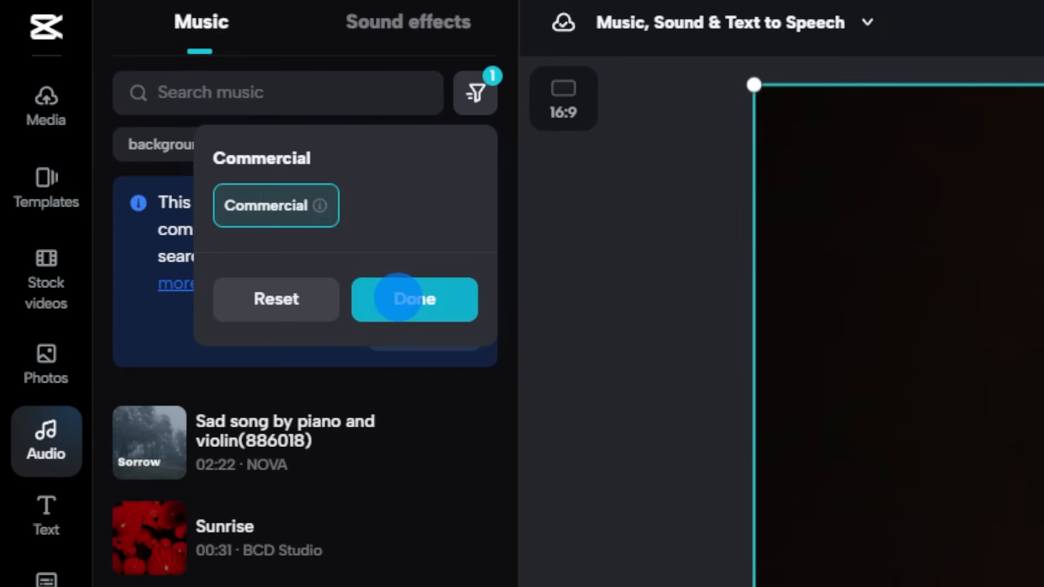
left_click(413, 300)
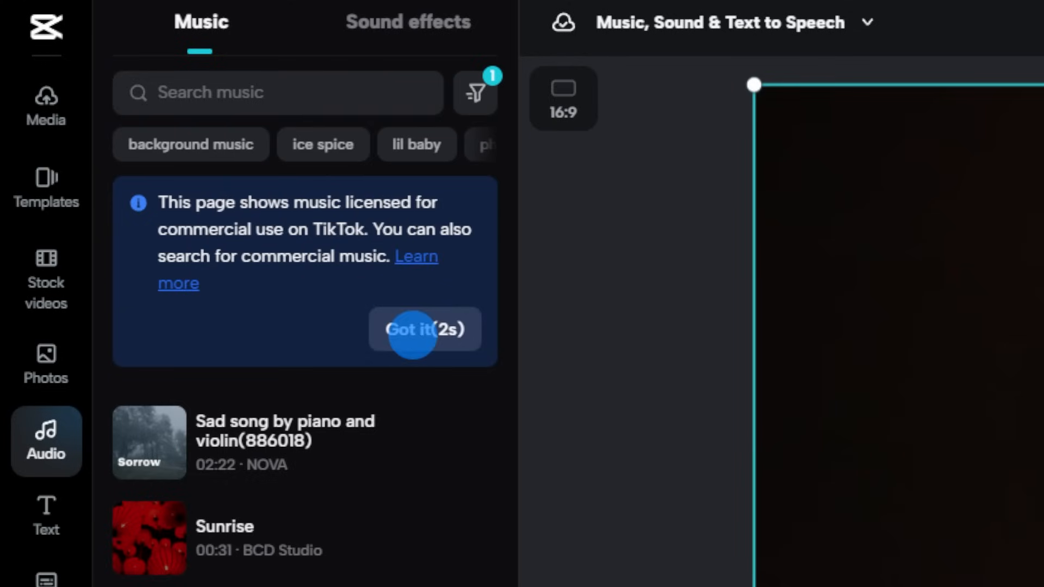
left_click(423, 329)
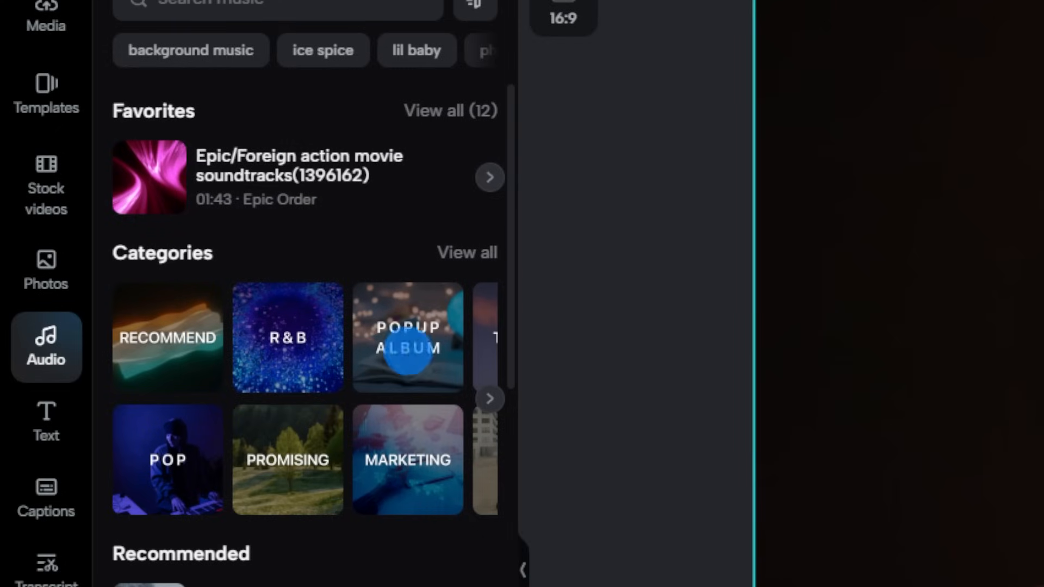
left_click(491, 399)
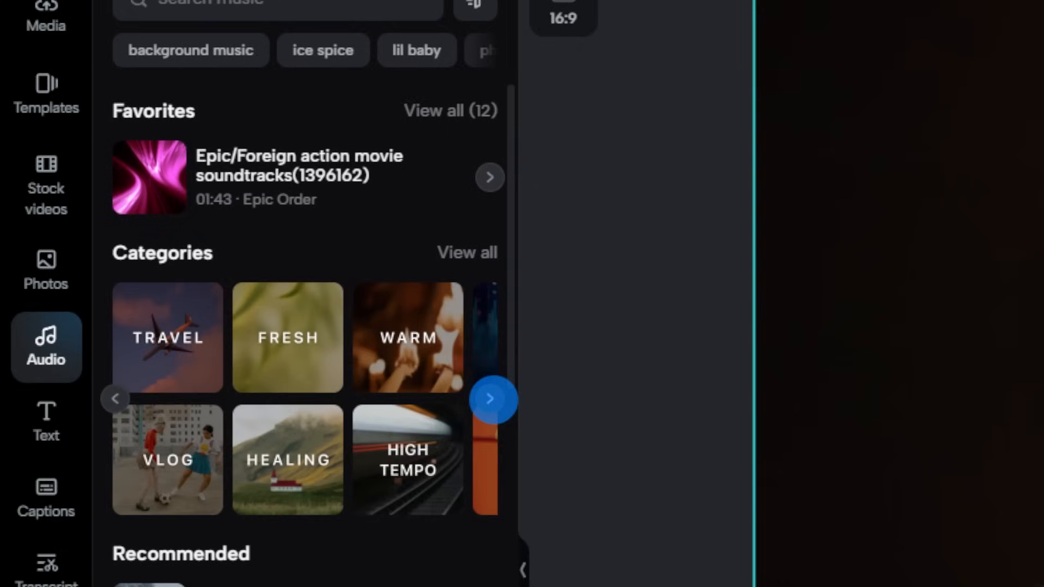
scroll("down", 3)
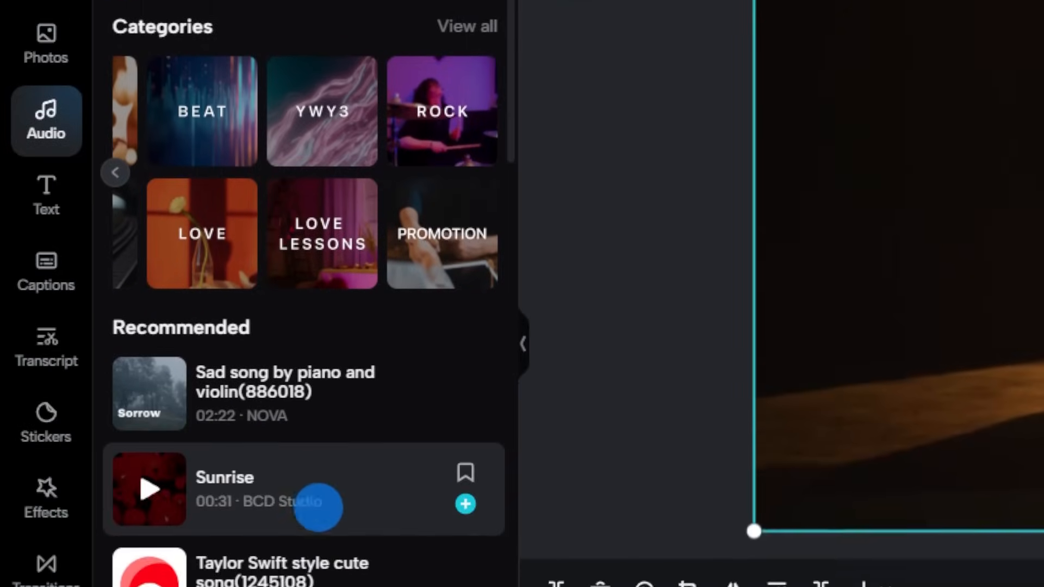
scroll("down", 3)
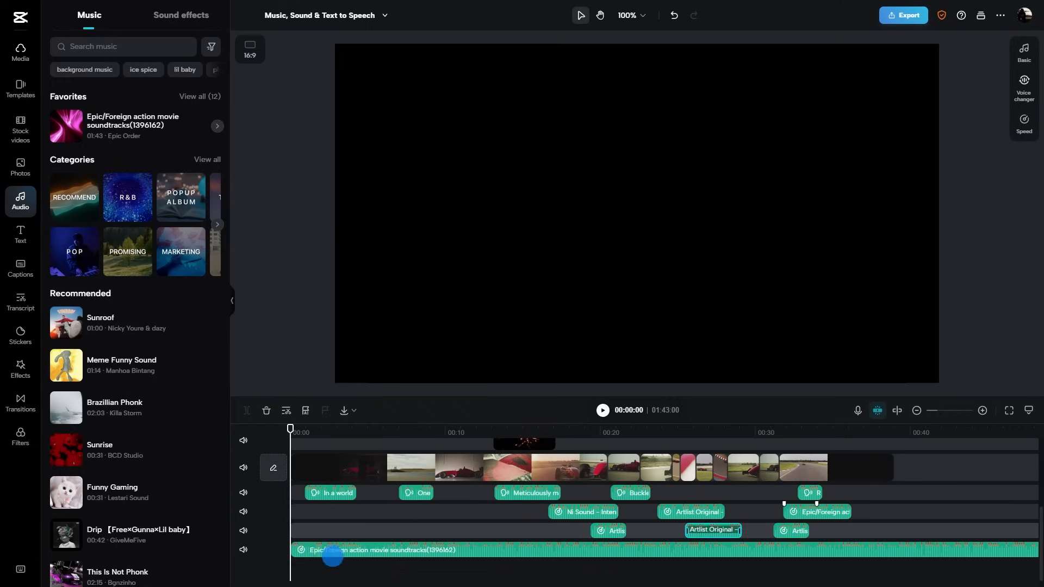
Step: Give the action soundtrack clip a 2.5-second fade-in in its Basic settings
left_click(696, 428)
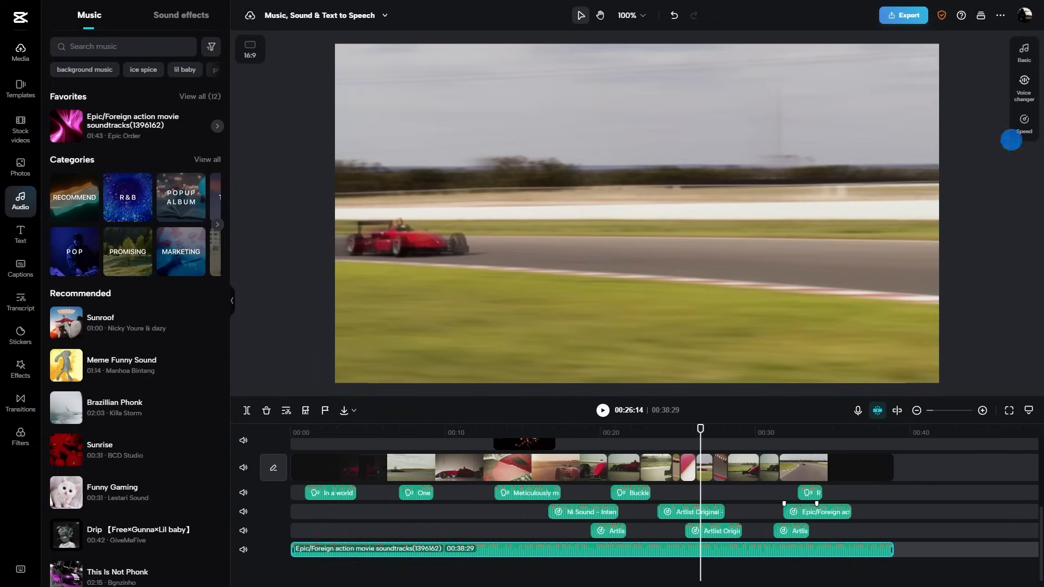
left_click(1024, 52)
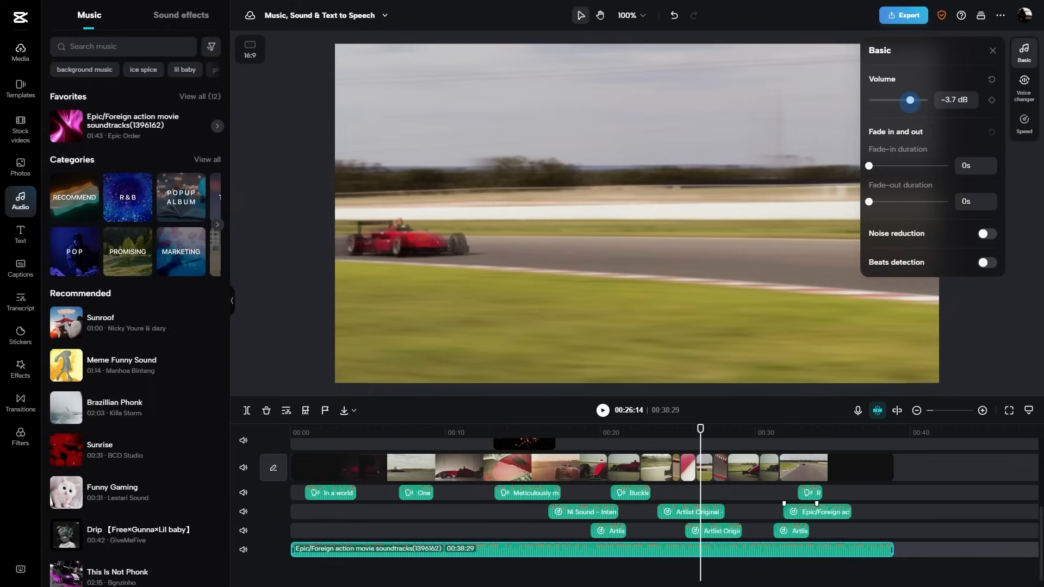
left_click_drag(869, 165, 889, 166)
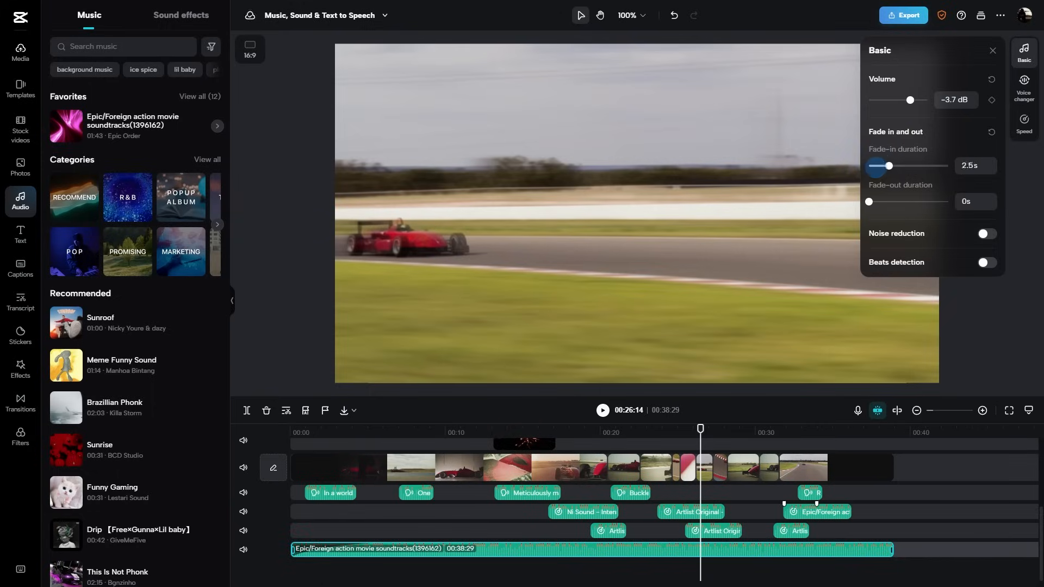
left_click(986, 262)
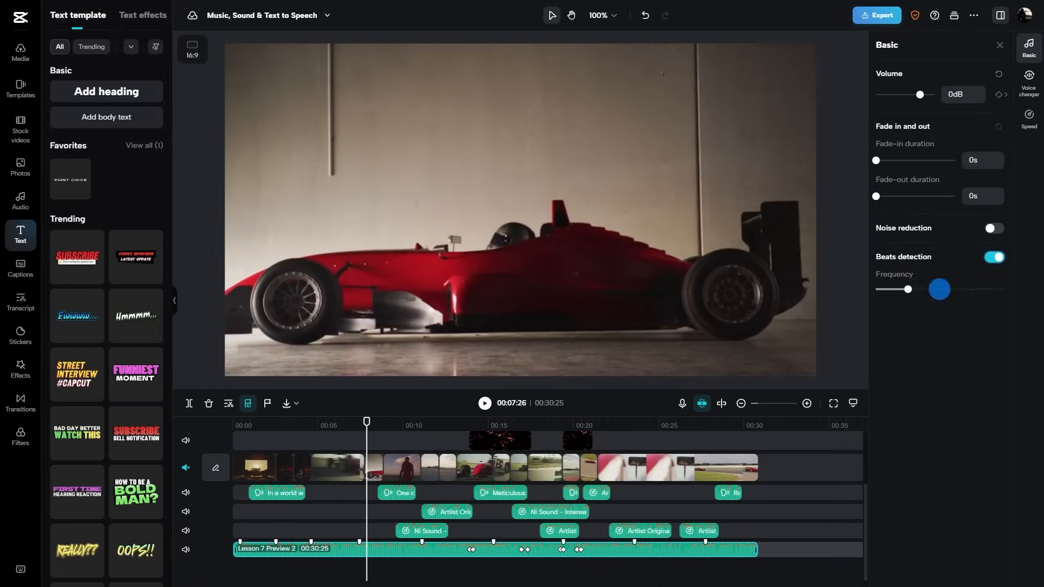
Step: Adjust the beat detection Frequency slider for the preview's audio track
left_click_drag(939, 289, 971, 289)
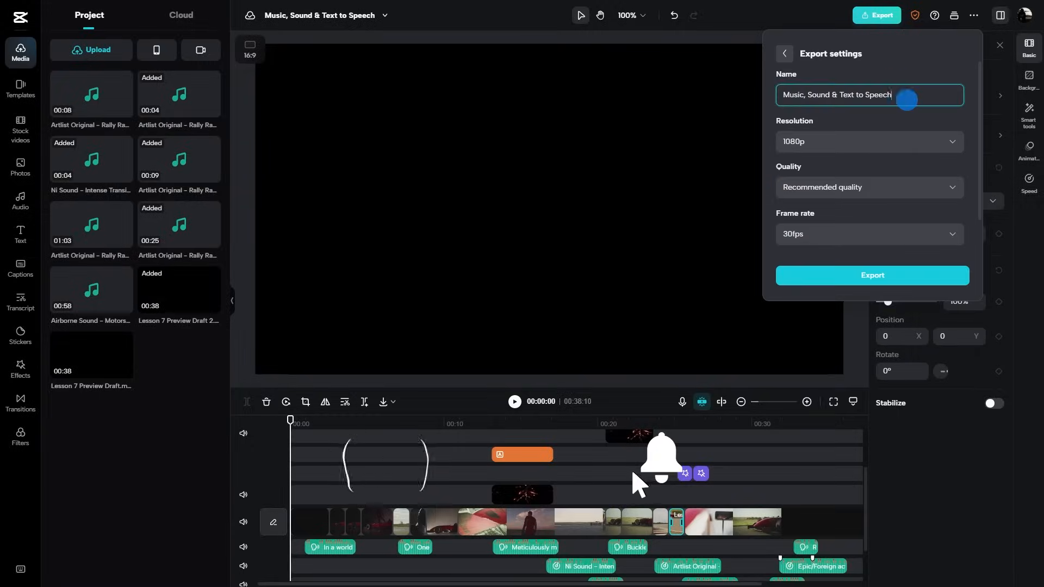
Step: Export the Music, Sound & Text to Speech project at 1080p
left_click(871, 275)
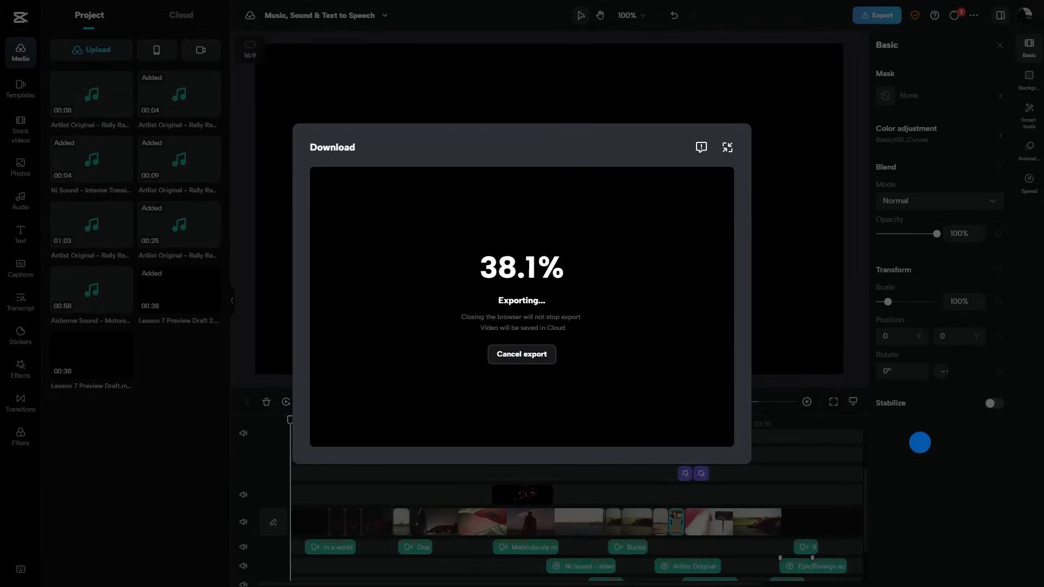